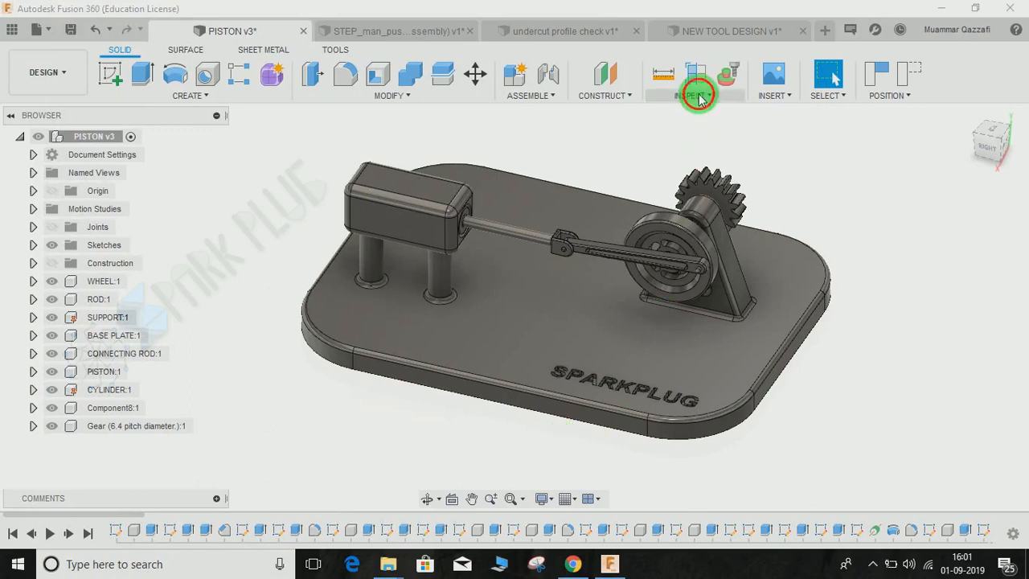
Step: Browse the Inspect tools, close the list and orbit the piston assembly slightly
{"action": "left_click", "coordinate": [693, 80]}
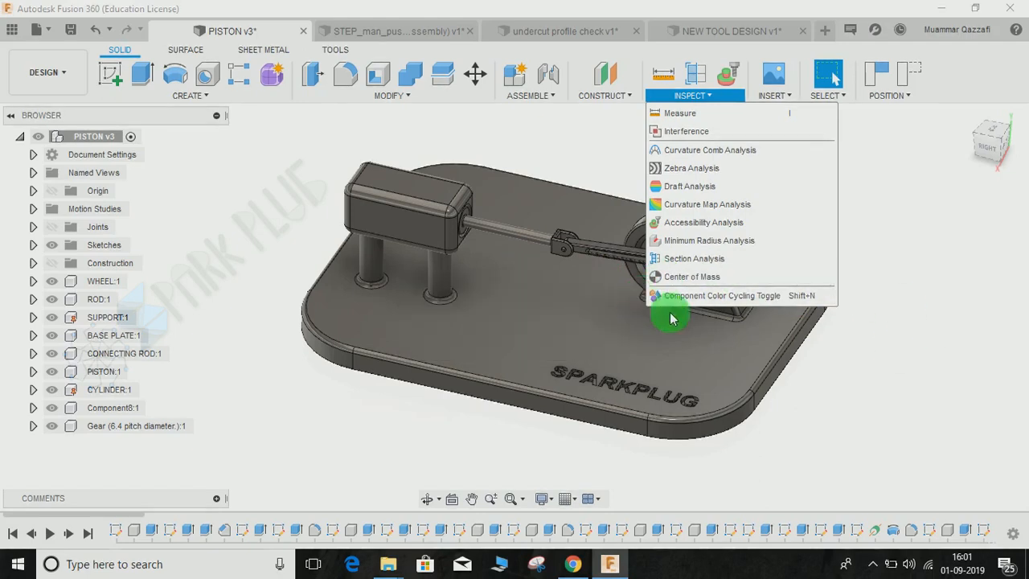
{"action": "mouse_move", "coordinate": [908, 321]}
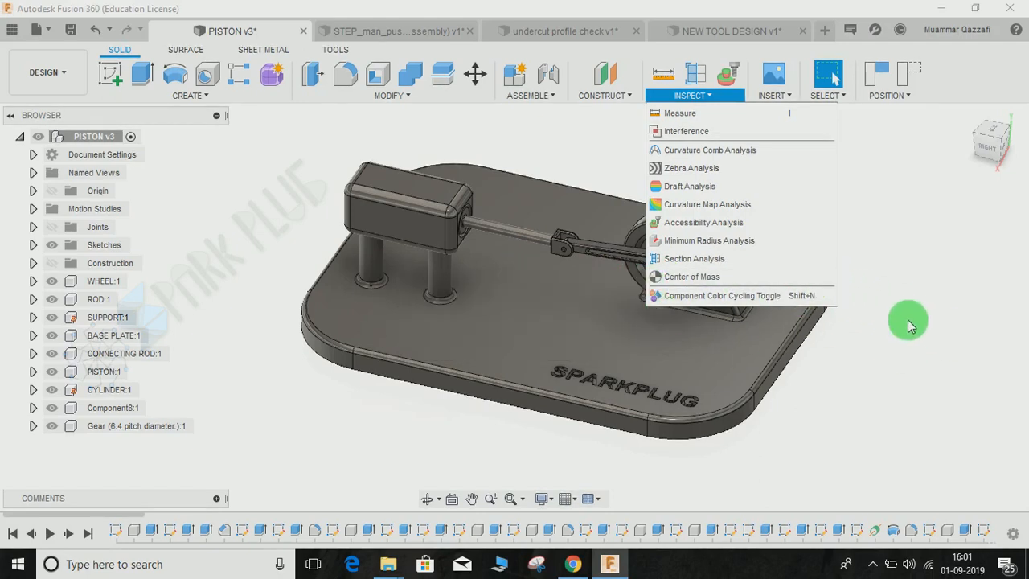
{"action": "left_click", "coordinate": [908, 322]}
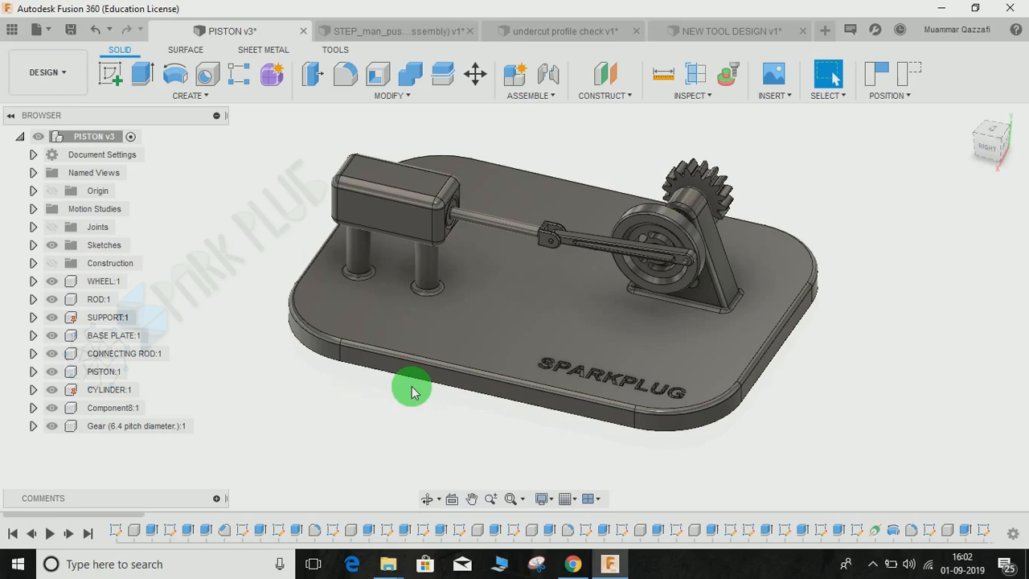
{"action": "left_click_drag", "start_coordinate": [411, 387], "coordinate": [251, 304]}
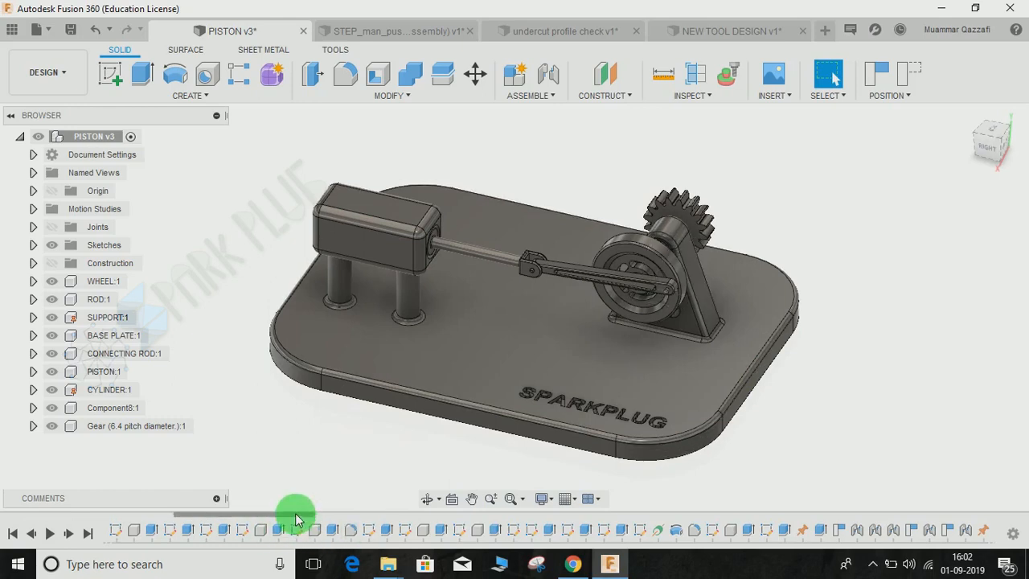
{"action": "mouse_move", "coordinate": [315, 474]}
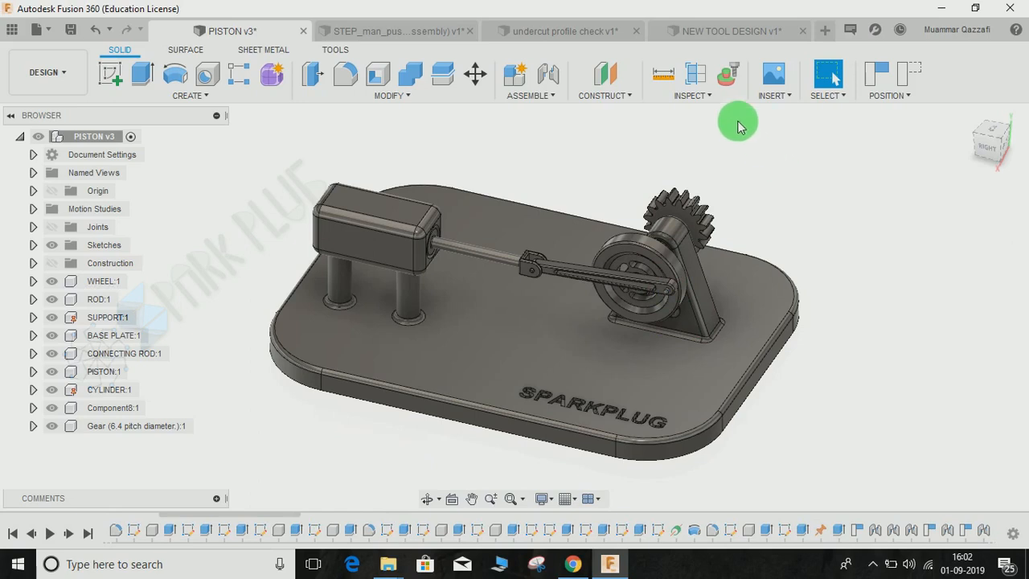
Step: Enable Component Color Swatch in the timeline display options
{"action": "left_click", "coordinate": [693, 81]}
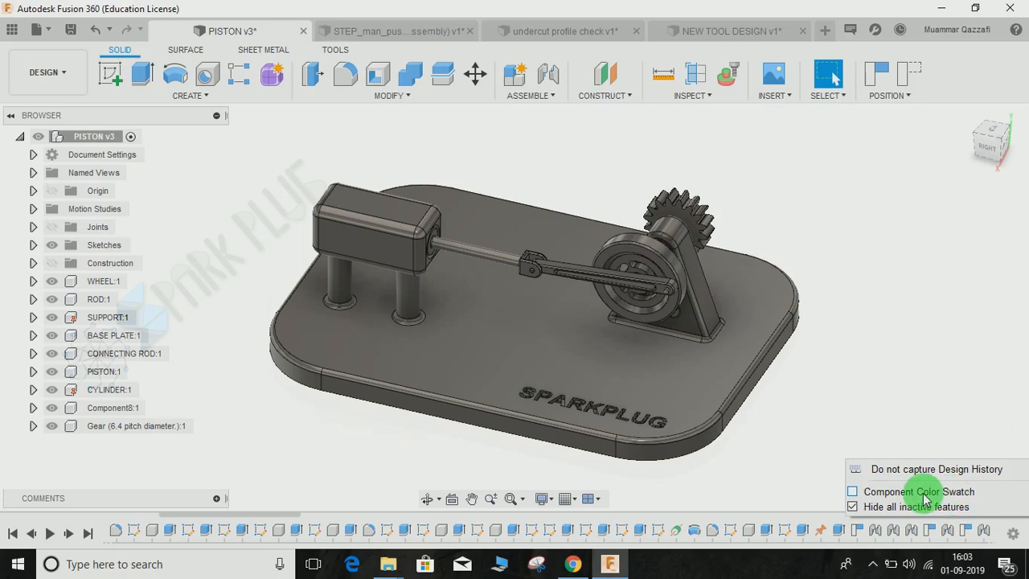
{"action": "left_click", "coordinate": [852, 506]}
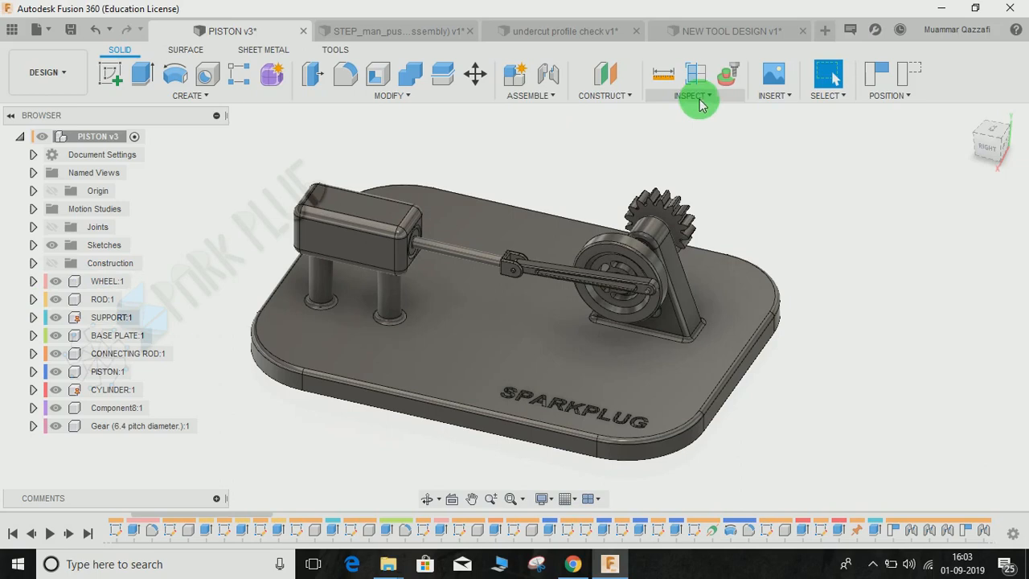
Step: Activate Component Color Cycling Toggle (Shift+N) from the Inspect tools
{"action": "left_click", "coordinate": [690, 95]}
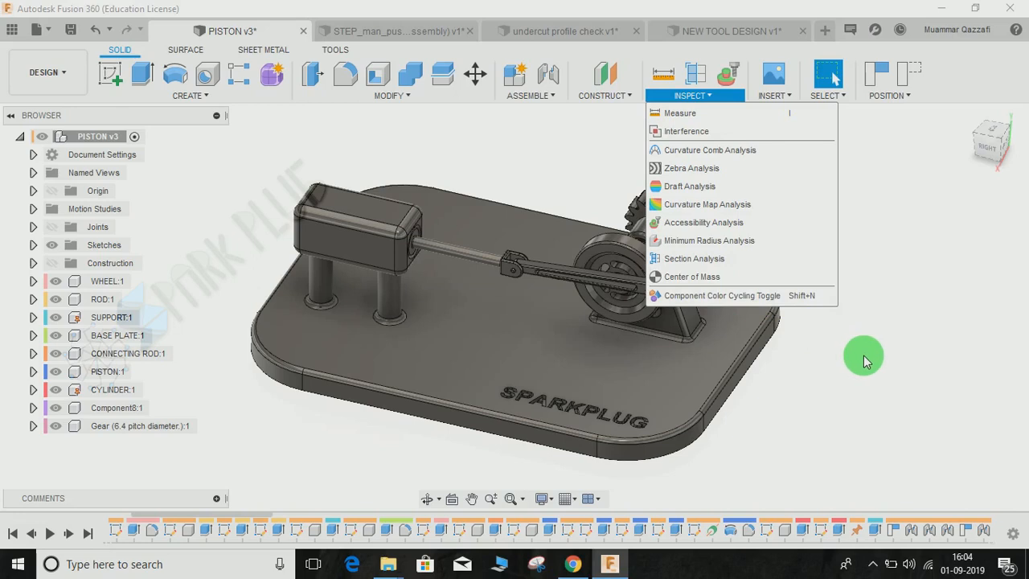
{"action": "left_click", "coordinate": [720, 296]}
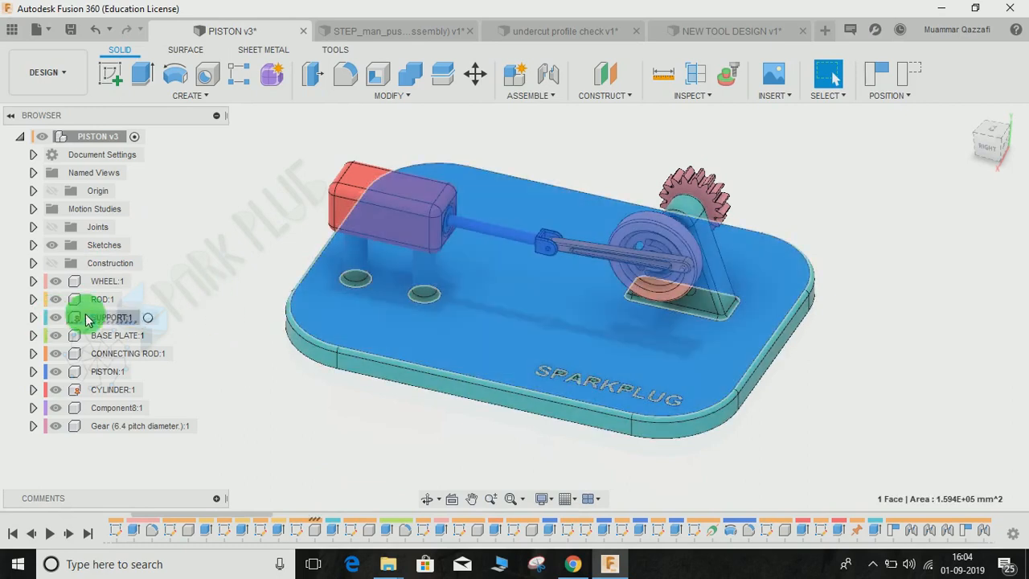
Step: Deselect the face to show the per-component colours, then bring up the Insert list
{"action": "left_click", "coordinate": [110, 316]}
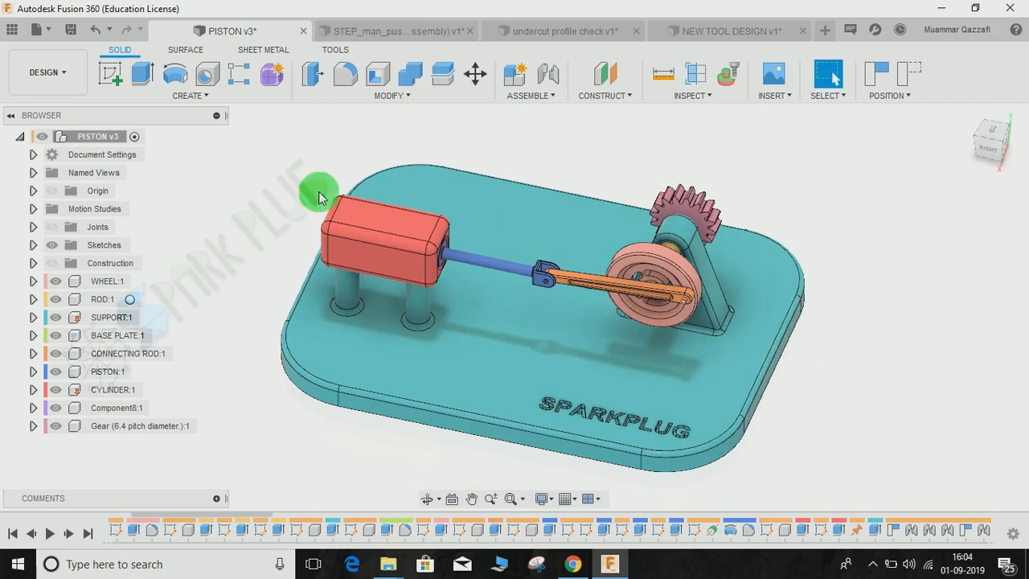
{"action": "mouse_move", "coordinate": [296, 199]}
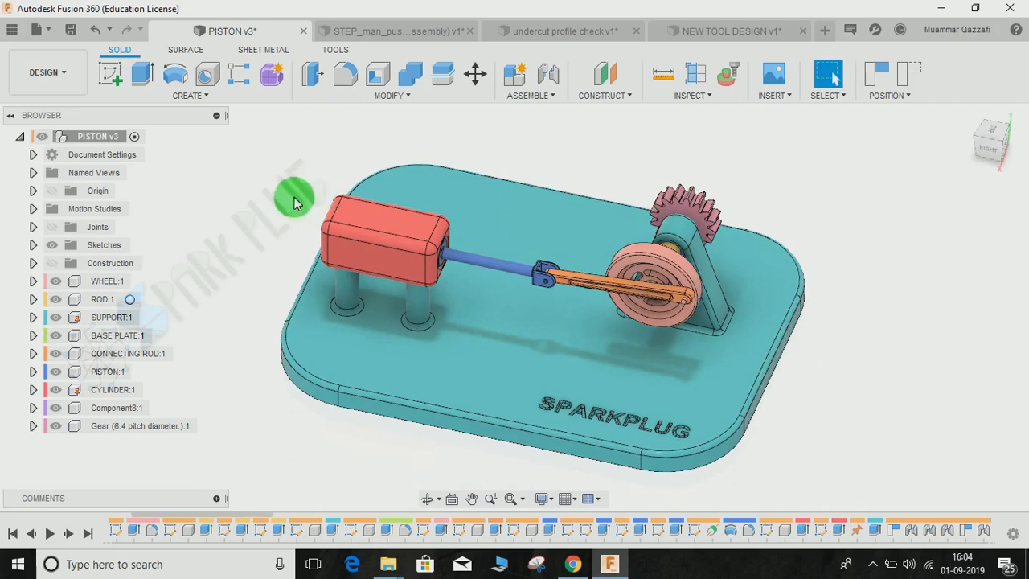
{"action": "mouse_move", "coordinate": [238, 217]}
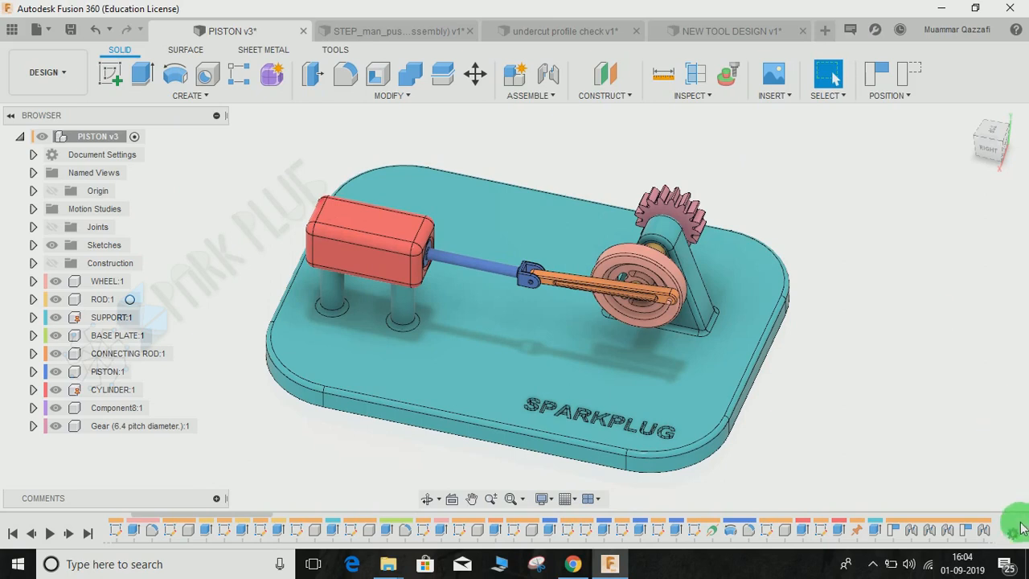
{"action": "left_click", "coordinate": [773, 81]}
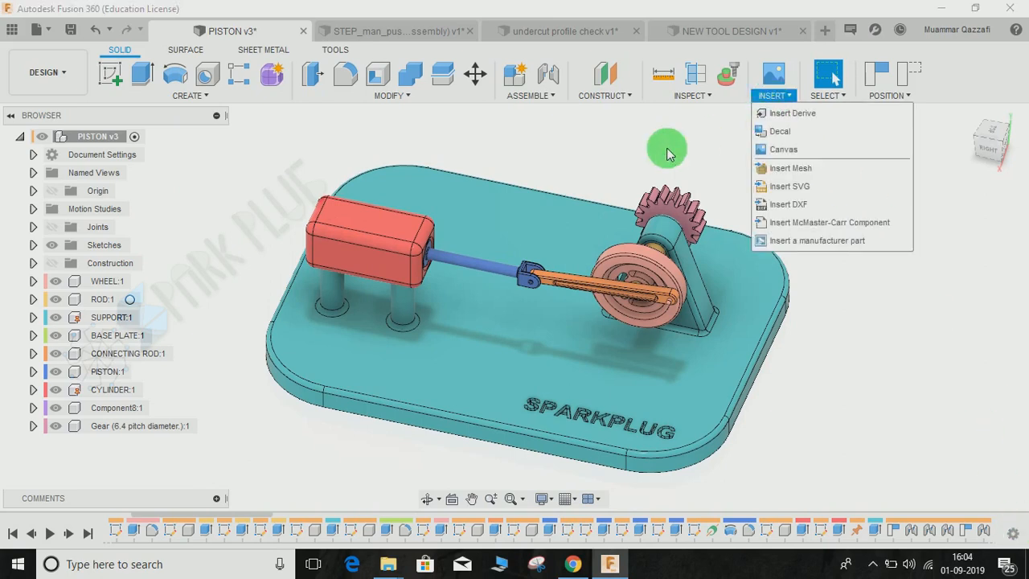